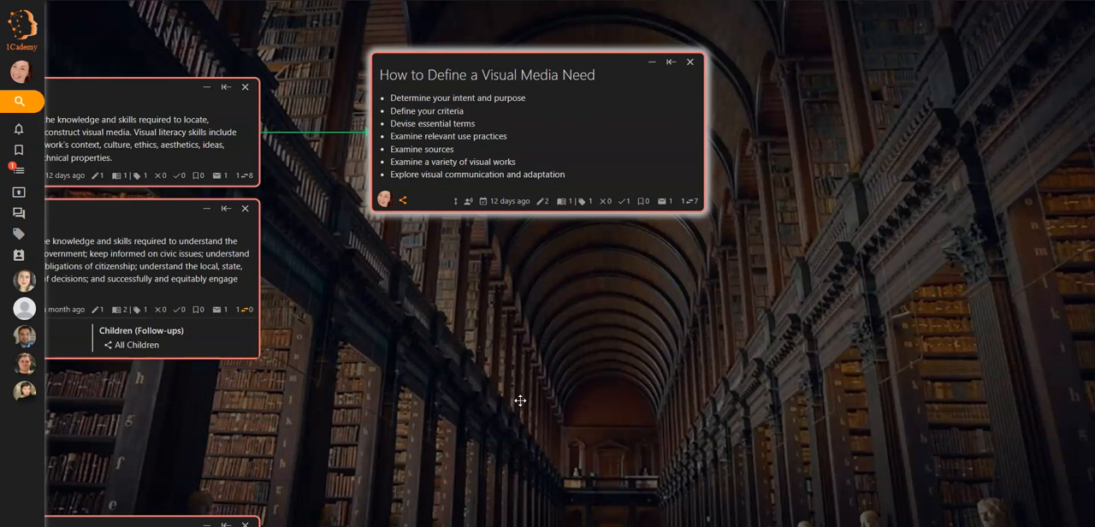
mouse_move(585, 156)
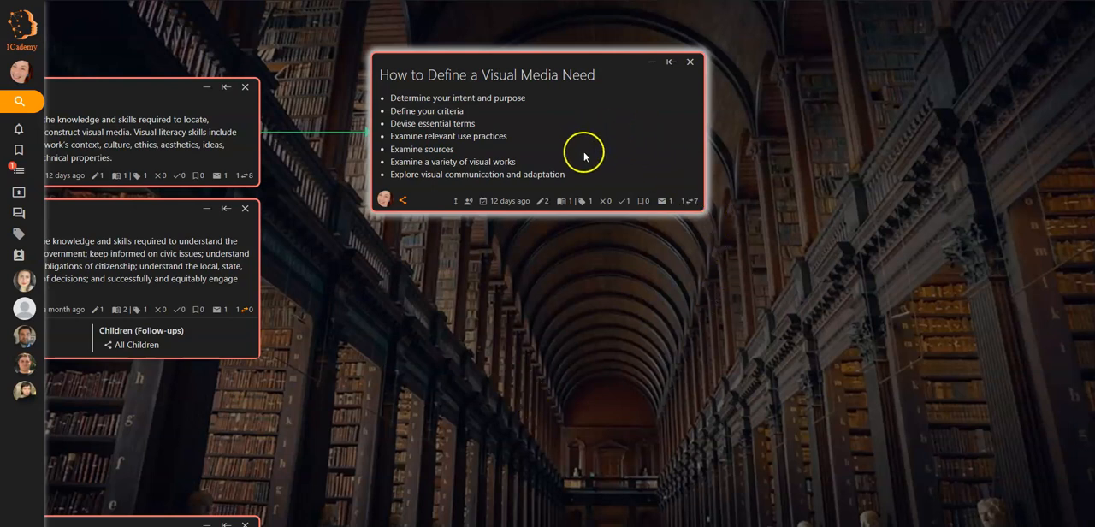
mouse_move(525, 281)
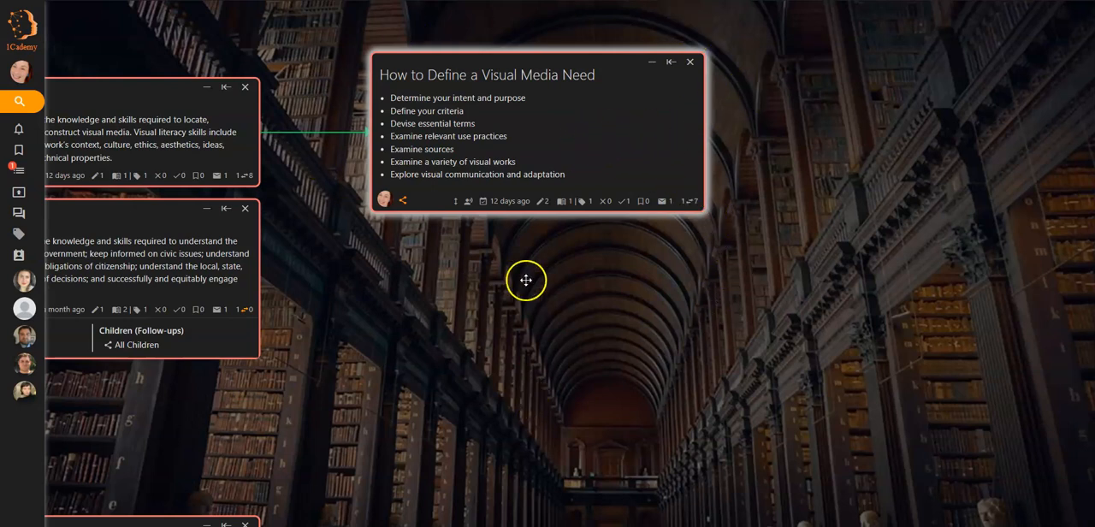
mouse_move(539, 175)
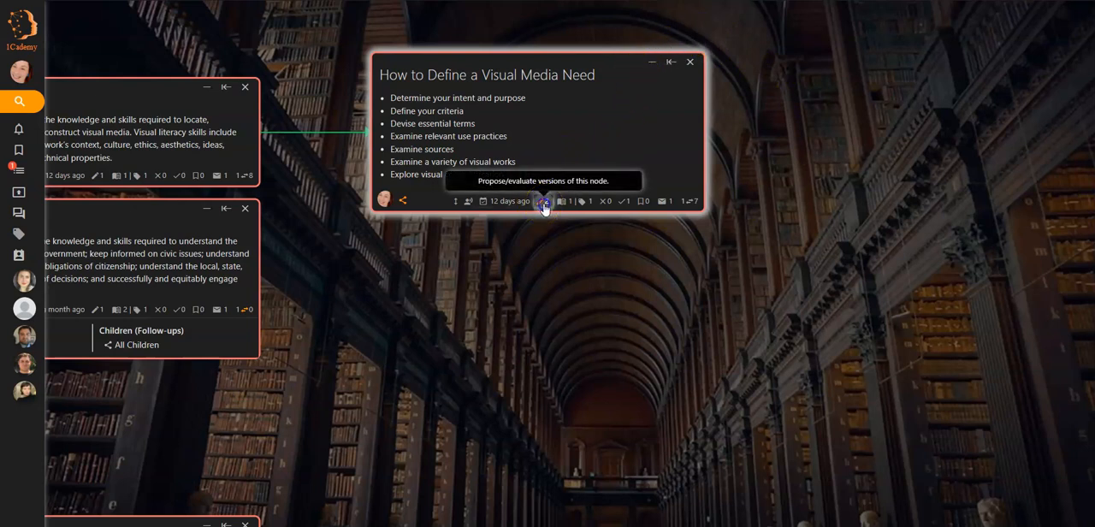
Bring up the Proposals sidebar for 'How to Define a Visual Media Need' from the node footer.
click(544, 202)
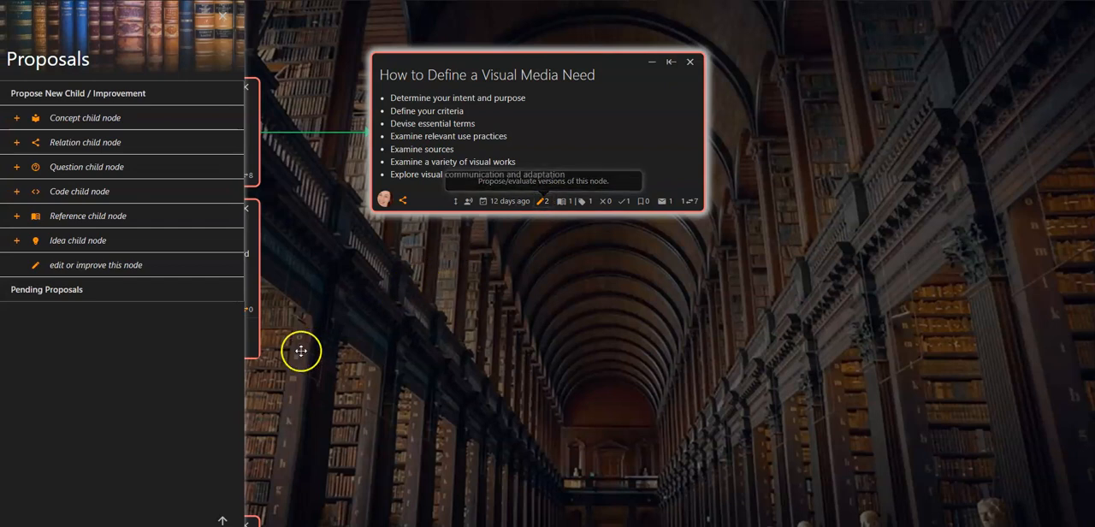
mouse_move(168, 209)
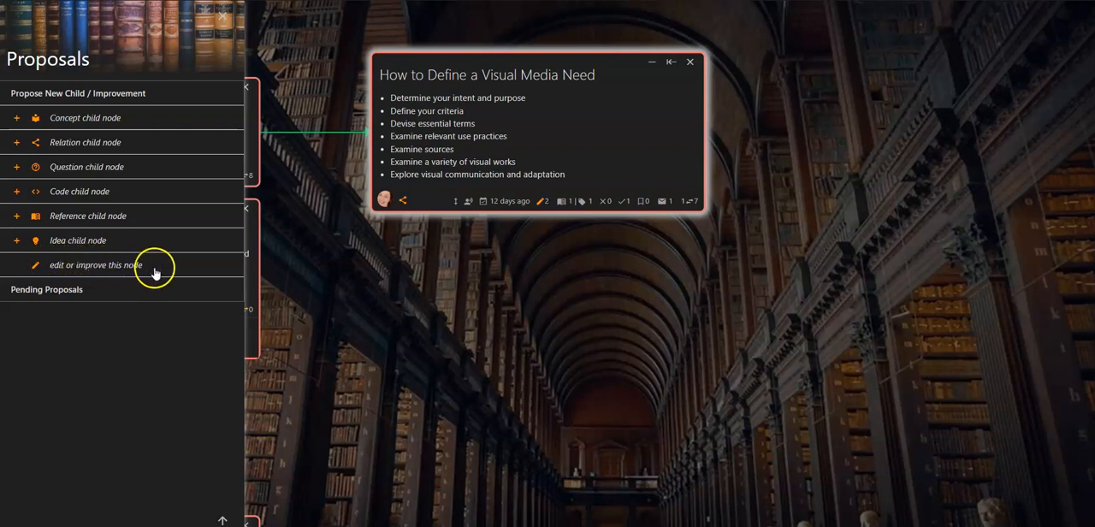
mouse_move(72, 293)
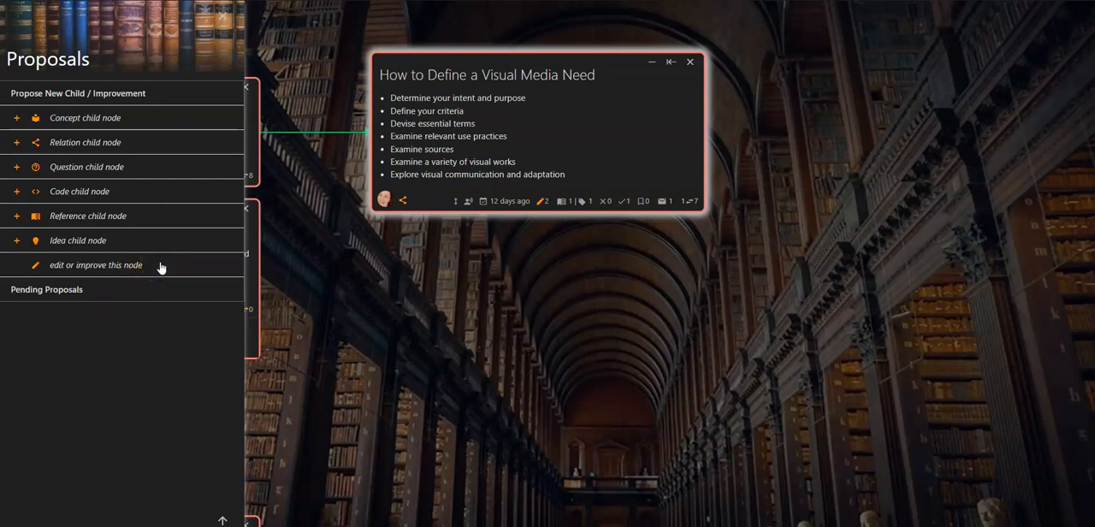
Start an edit proposal, append 'changes' to the title and content, and justify it with 'here's why'.
click(96, 264)
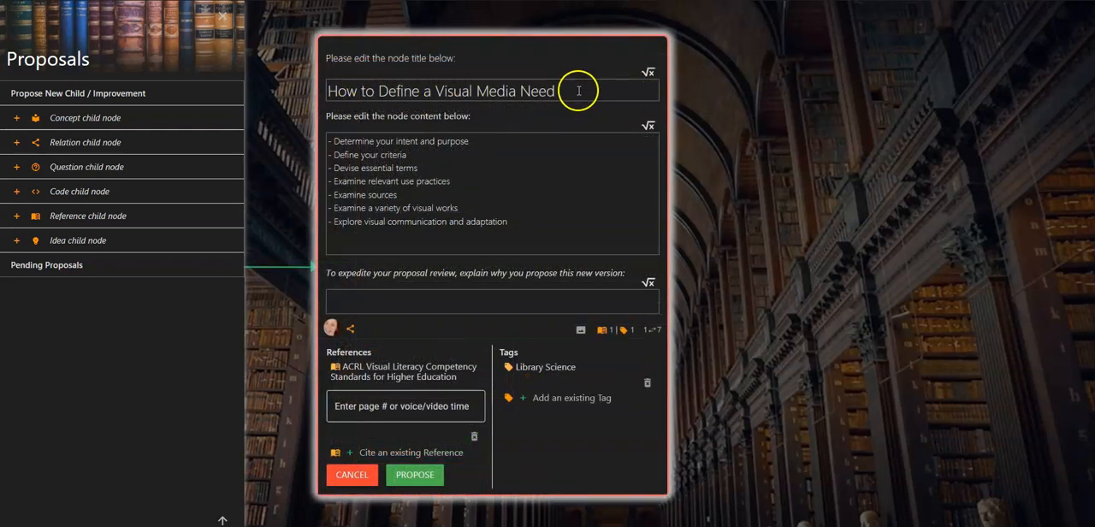
click(556, 91)
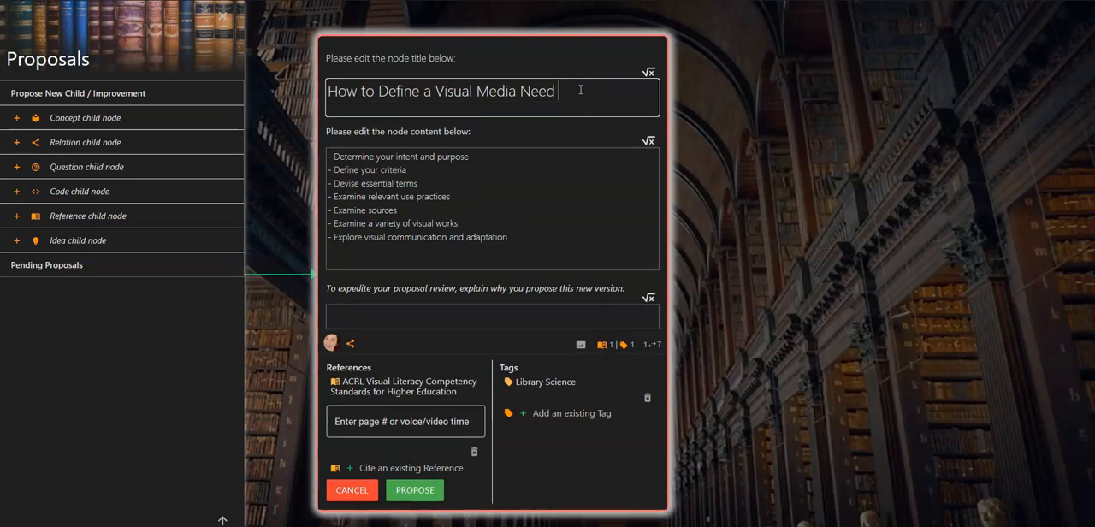
text(changes)
click(493, 209)
text(-)
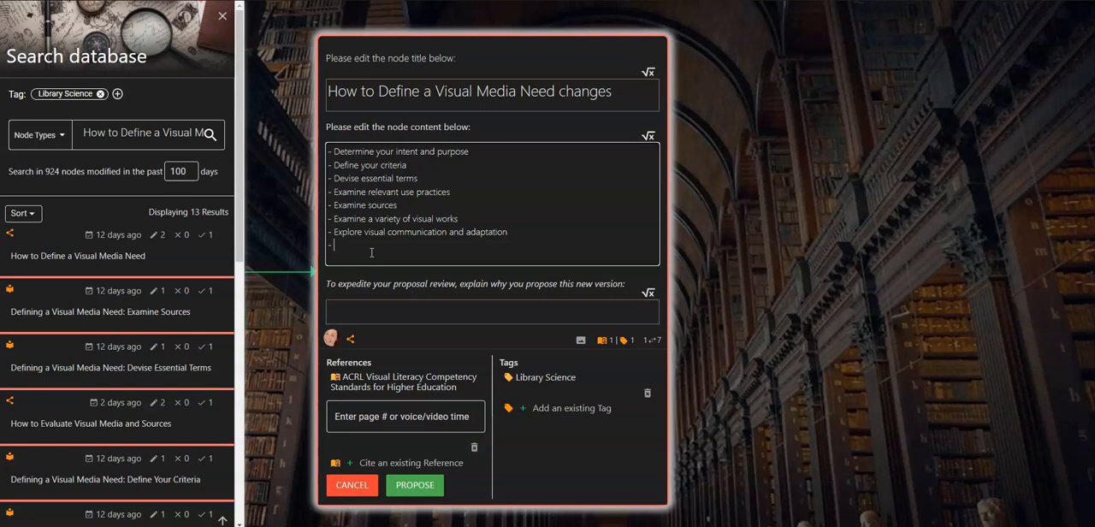
text(changes)
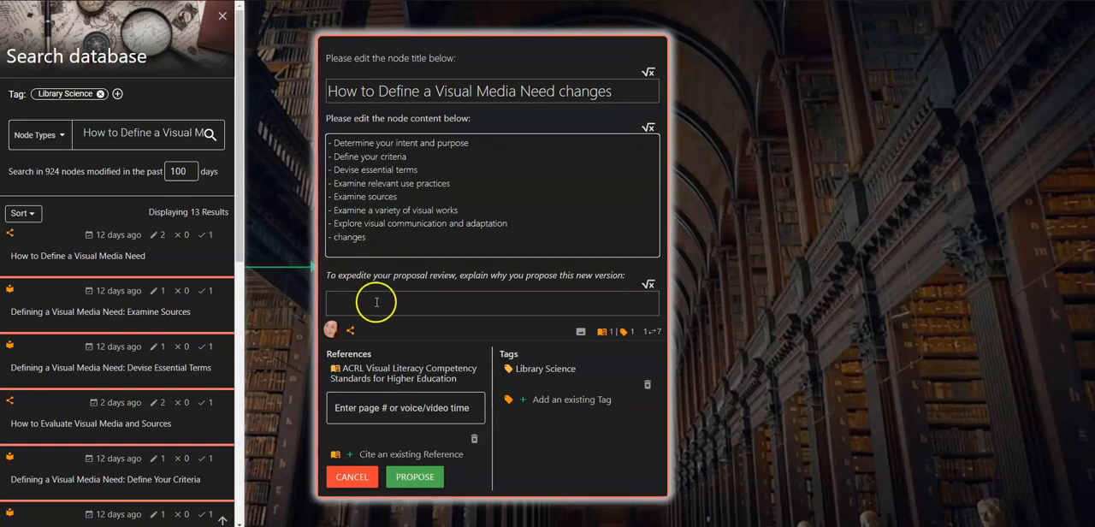
text(here's why)
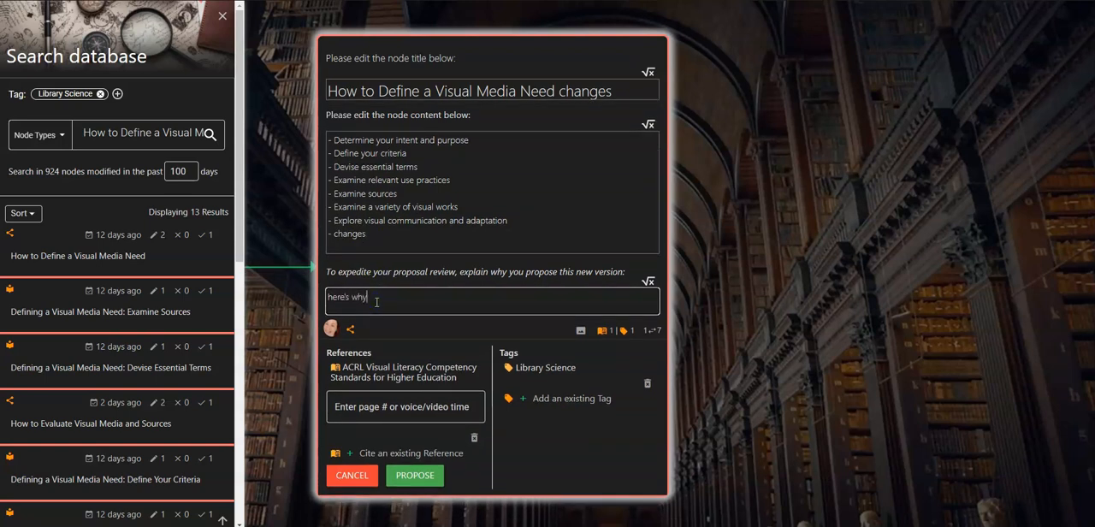
mouse_move(382, 307)
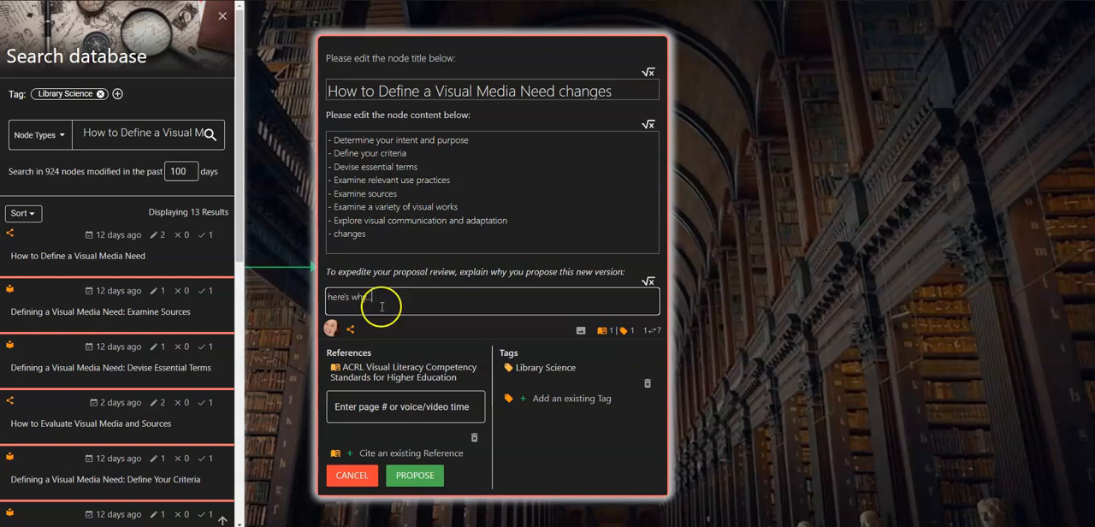
mouse_move(284, 190)
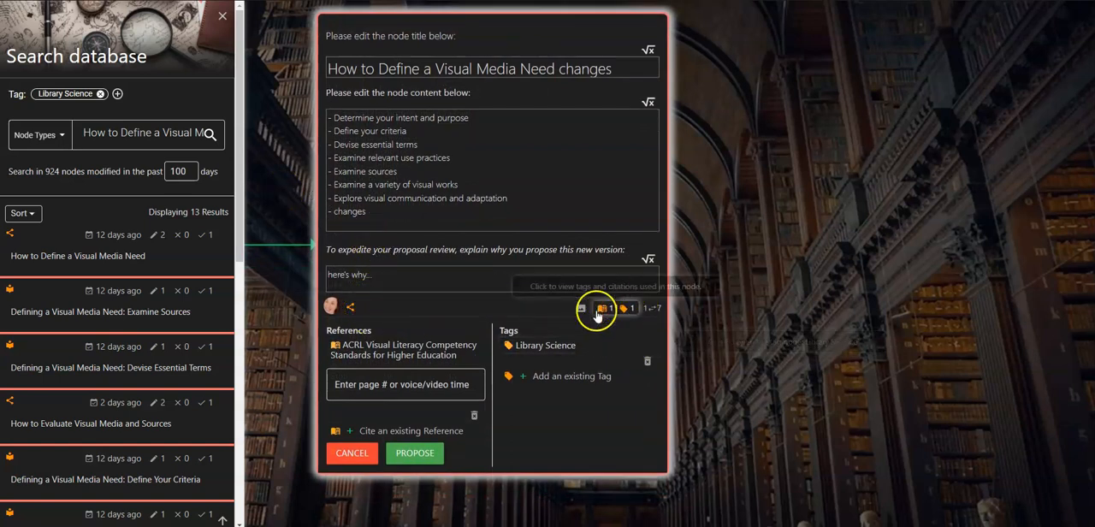
mouse_move(453, 305)
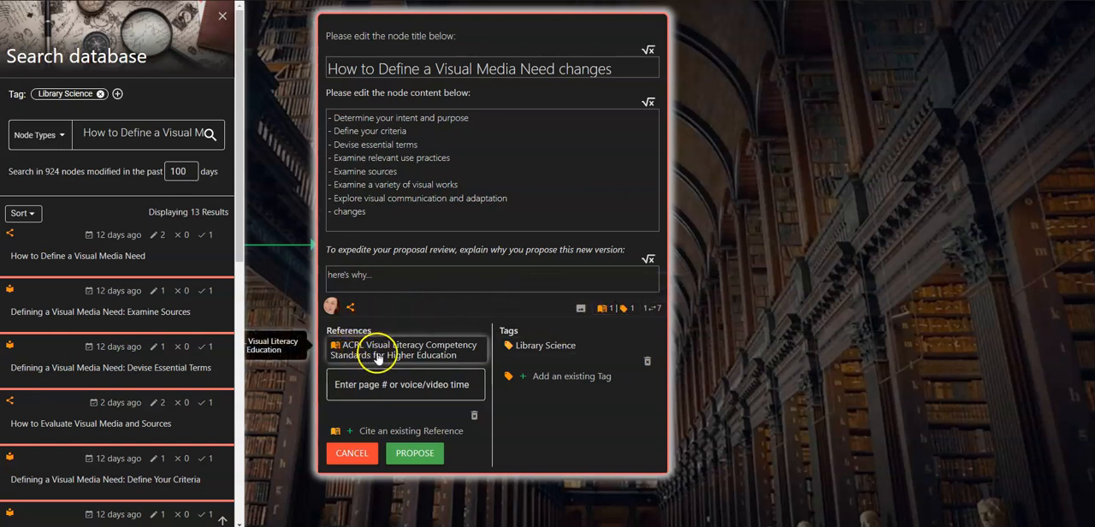
mouse_move(474, 417)
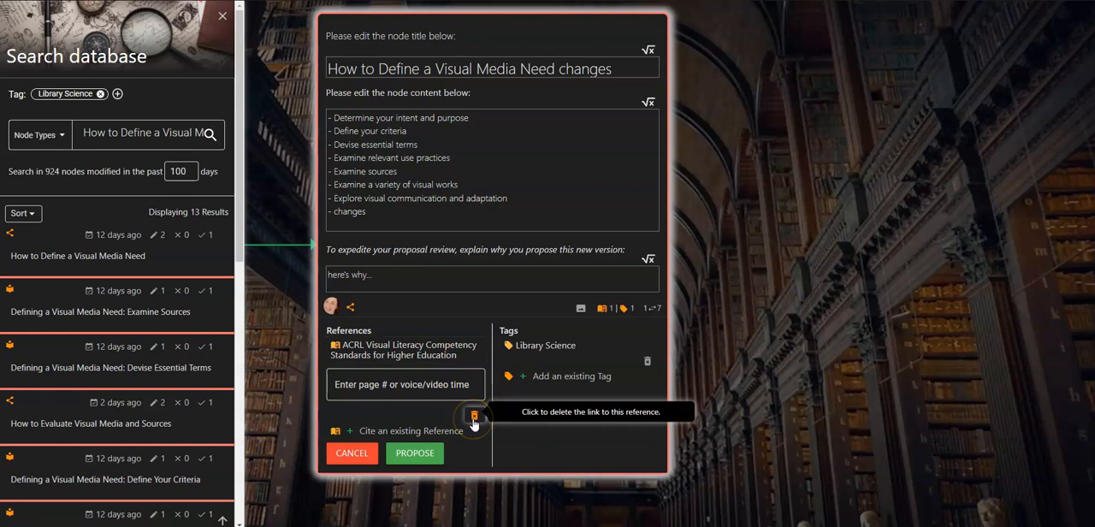
Give the ACRL reference page 'p. 5' and begin citing another existing reference from the map.
click(404, 383)
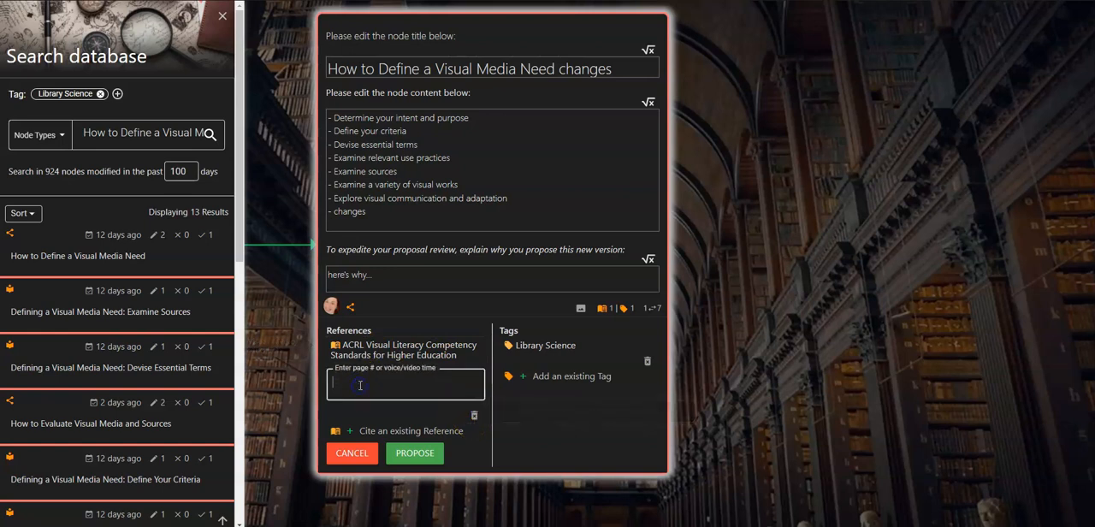
text(p. 5)
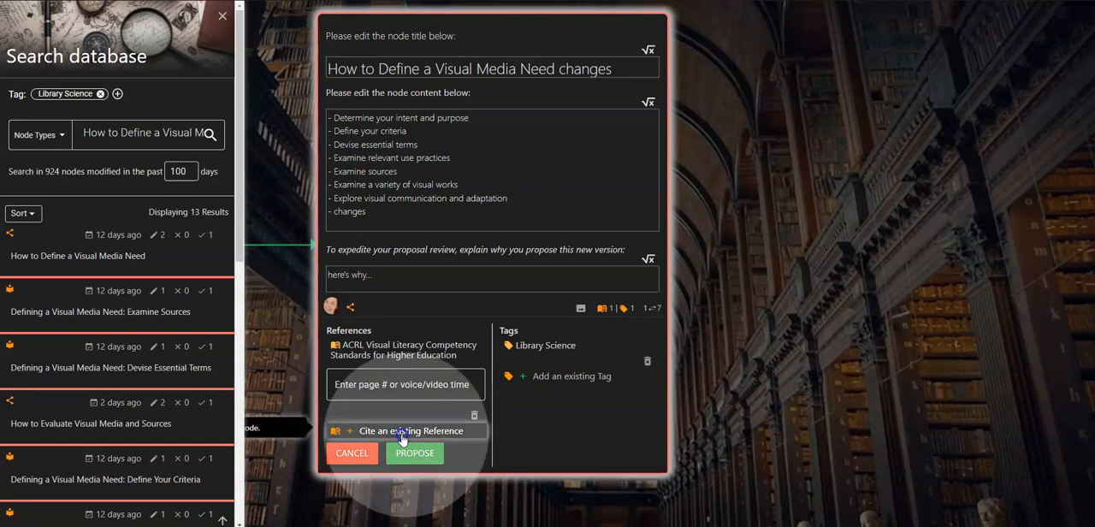
click(411, 431)
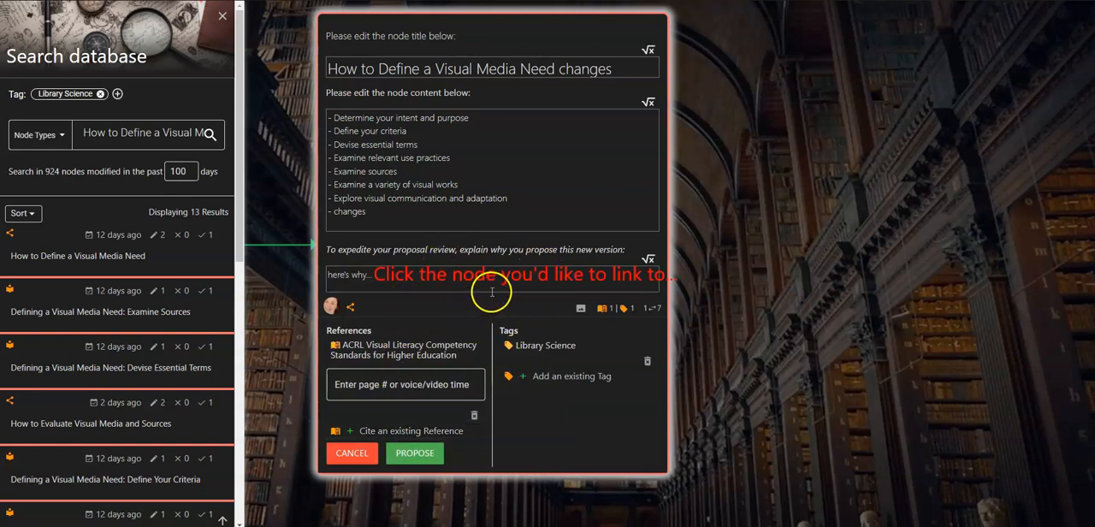
mouse_move(539, 261)
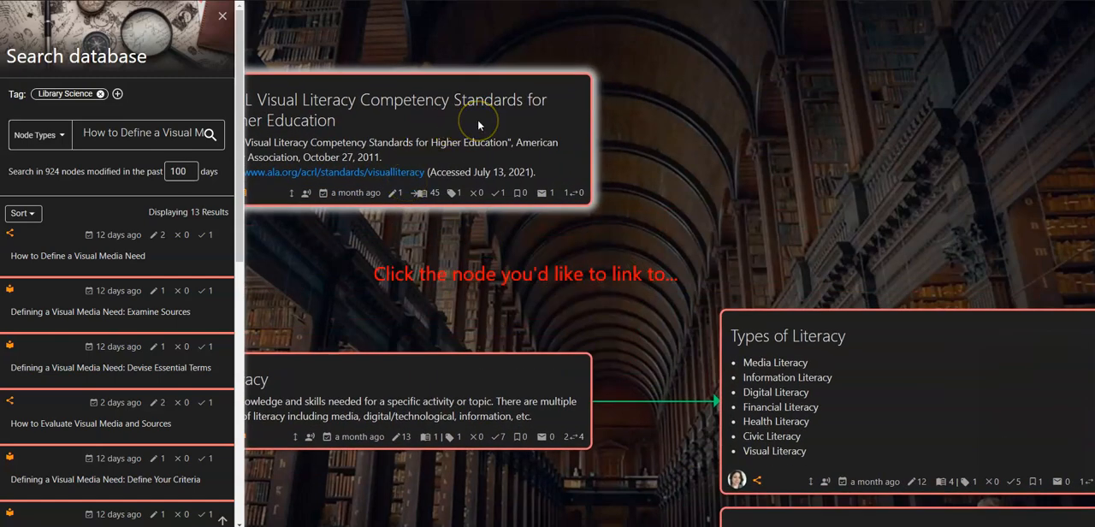
mouse_move(544, 124)
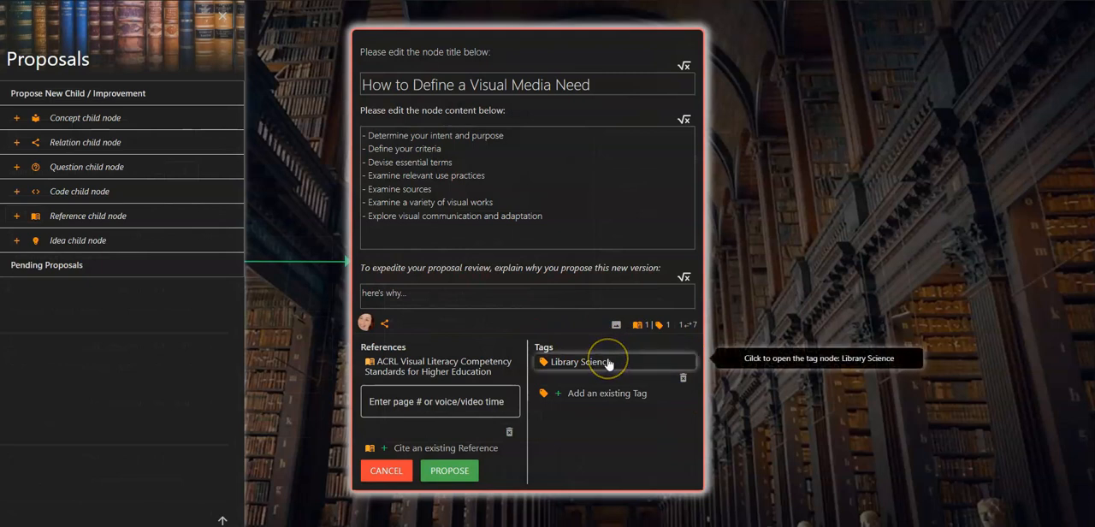
mouse_move(685, 378)
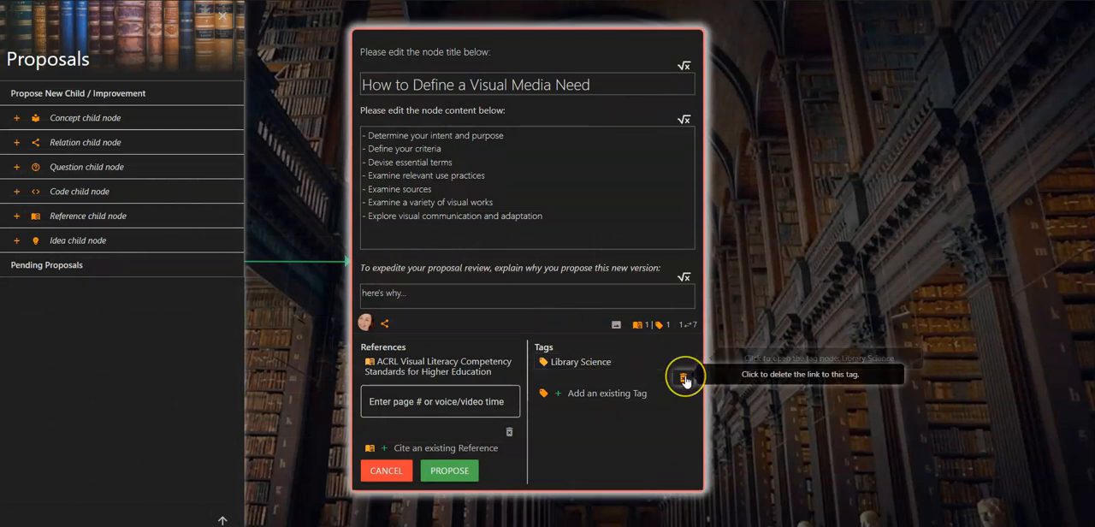
mouse_move(613, 394)
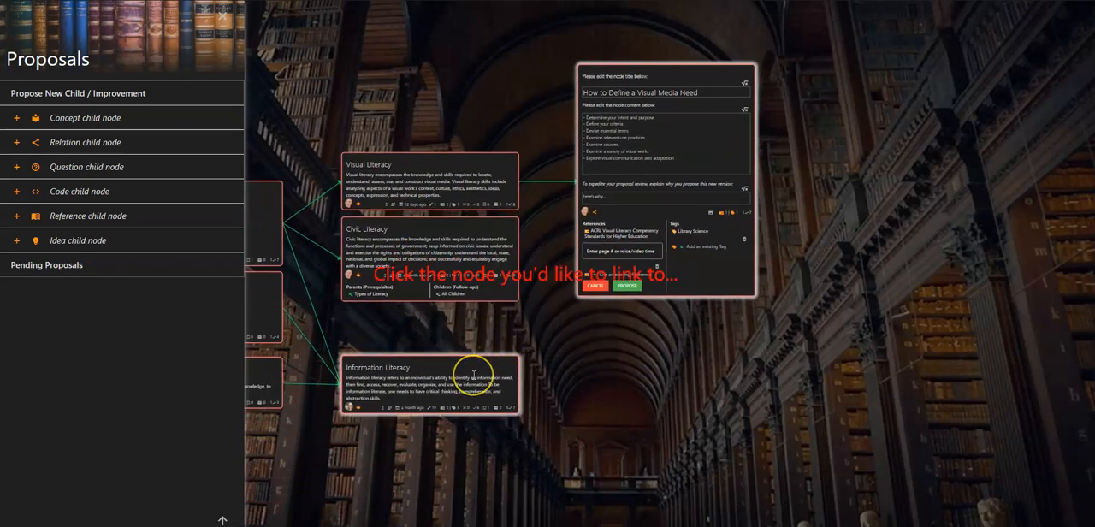
Tag the proposal with Information Literacy alongside Library Science, then reach for the image-upload option.
click(473, 376)
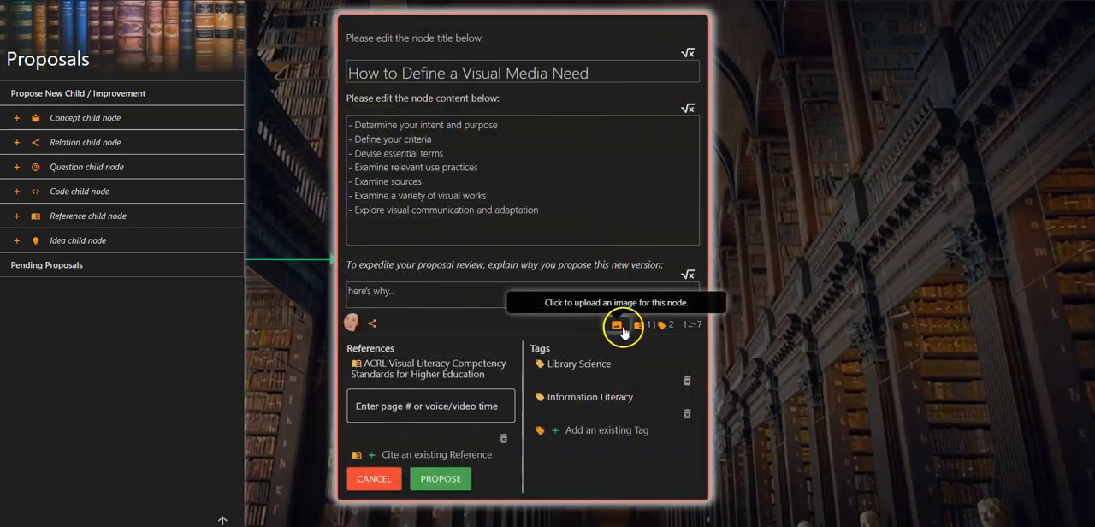
click(616, 325)
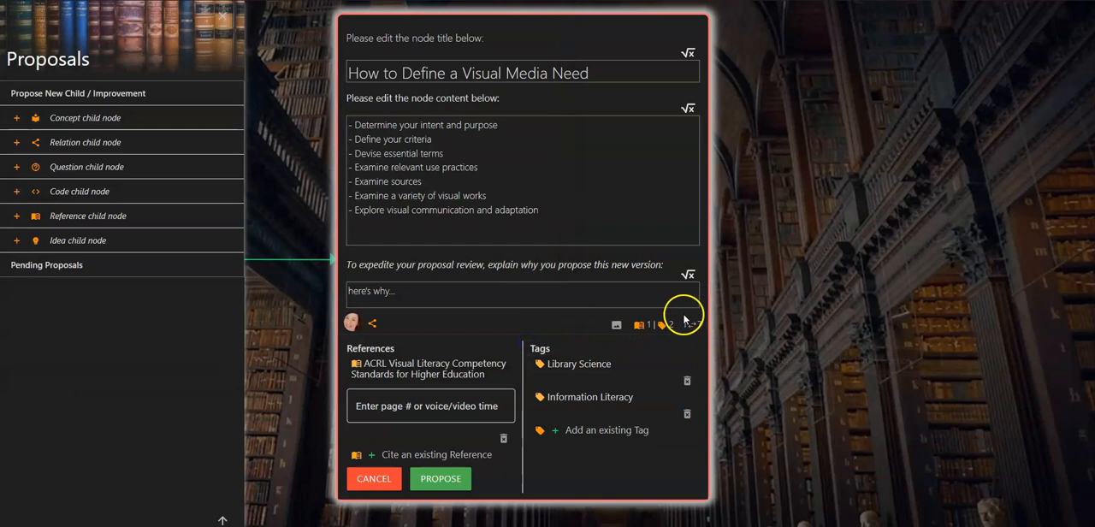
mouse_move(698, 325)
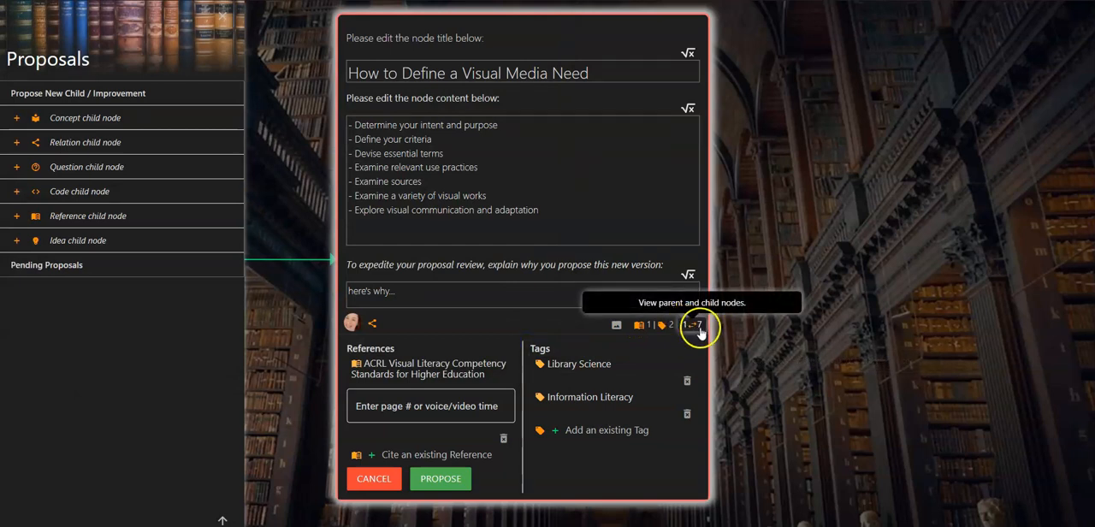
Show the parent 'Visual Literacy' and scroll the Children list of 'Defining a Visual Media Need' follow-ups.
click(666, 325)
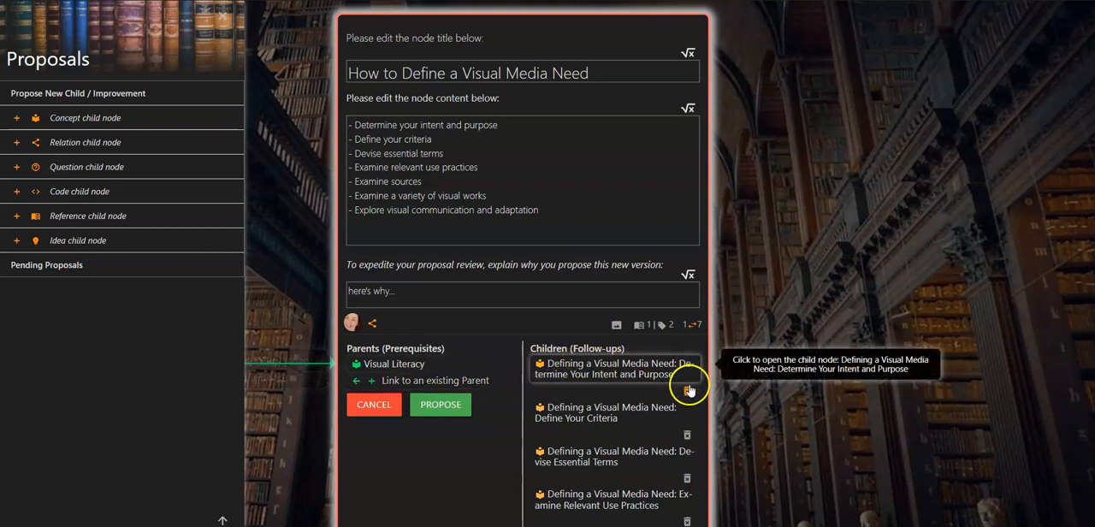
mouse_move(689, 428)
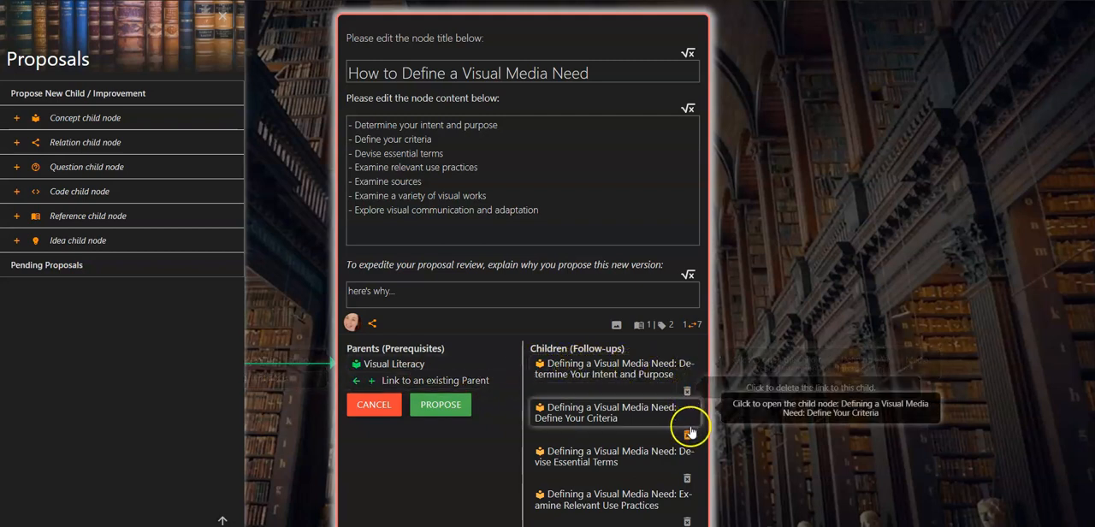
scroll(down, 3)
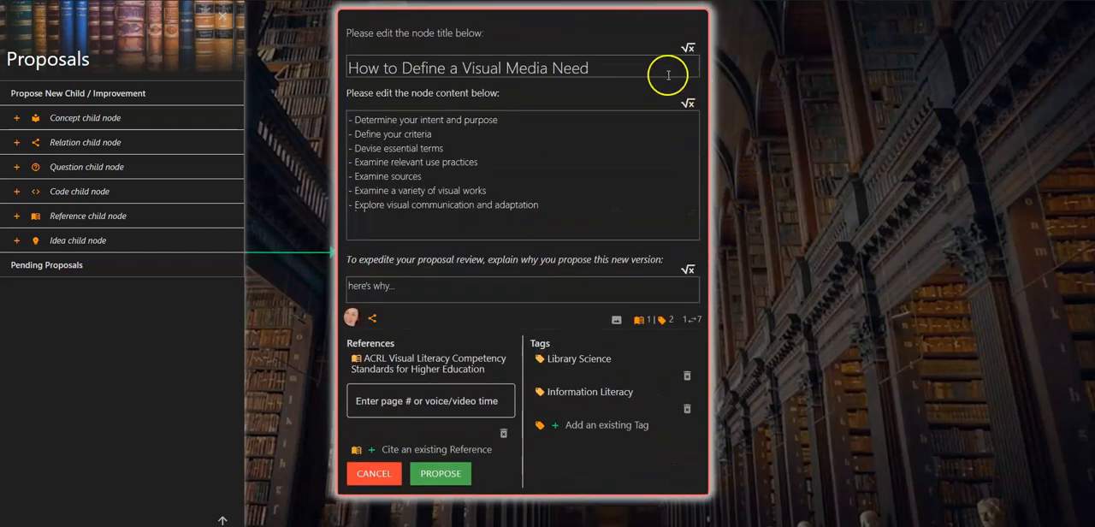
mouse_move(557, 288)
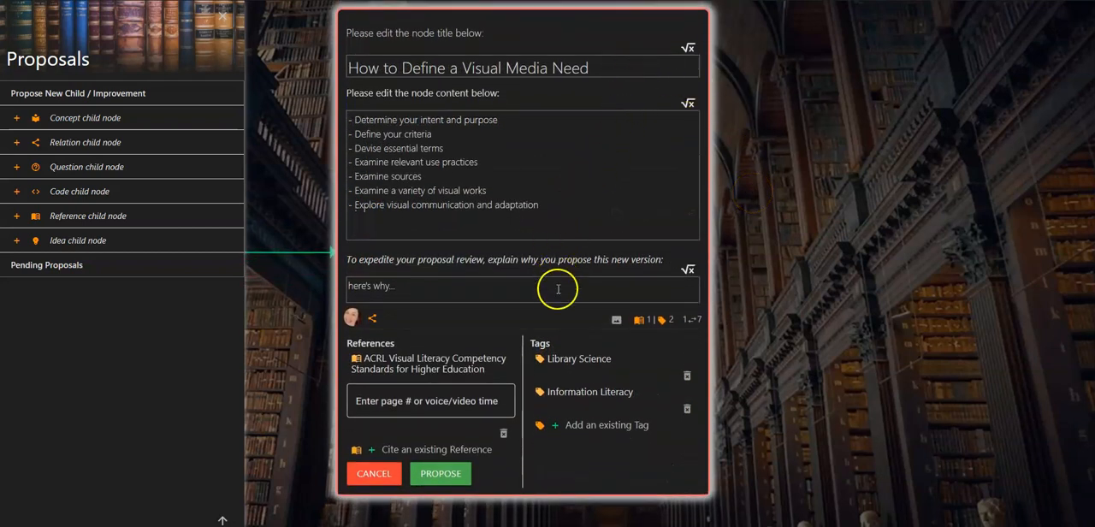
mouse_move(439, 472)
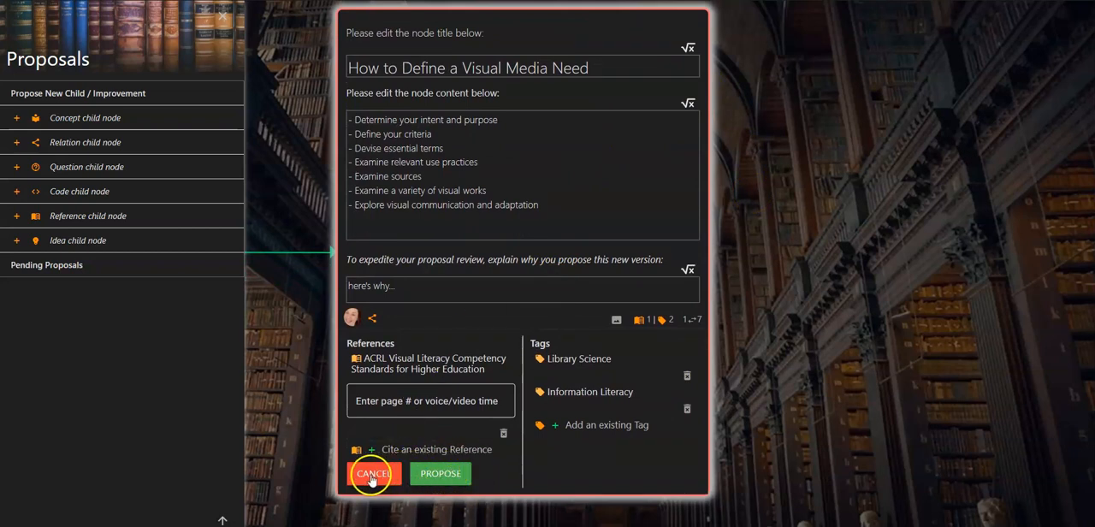
mouse_move(499, 476)
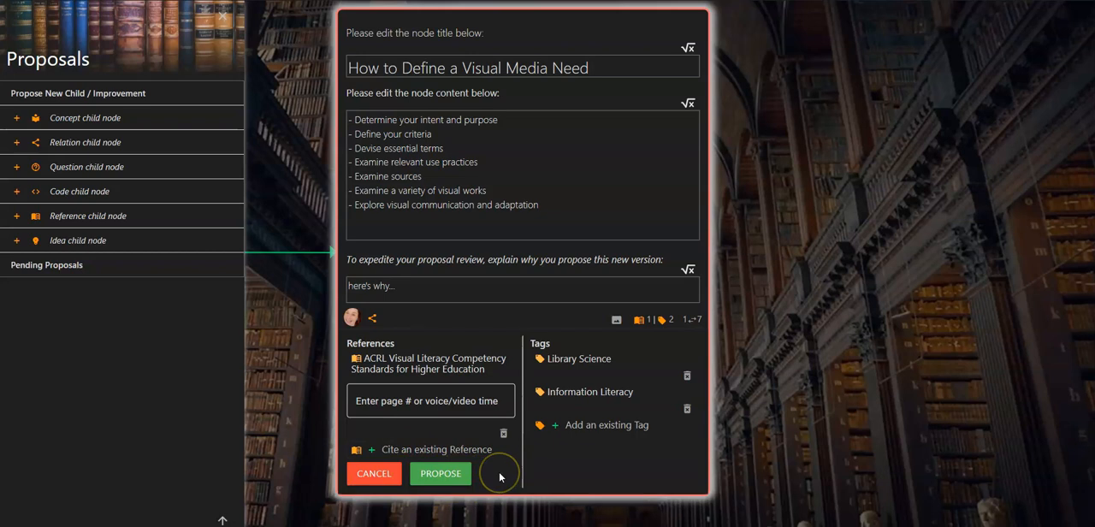